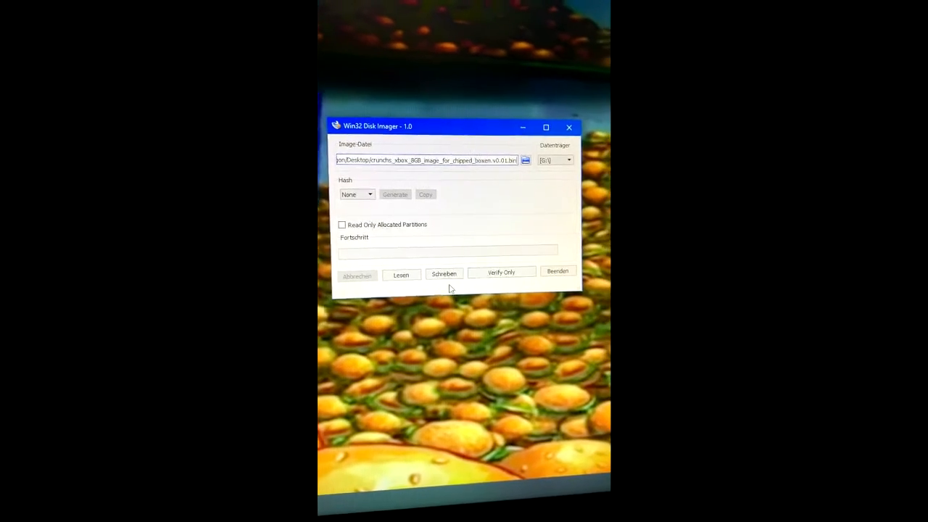
Start writing the crunchs Xbox 8GB image to drive G: with Schreiben
{"action": "left_click", "coordinate": [443, 273]}
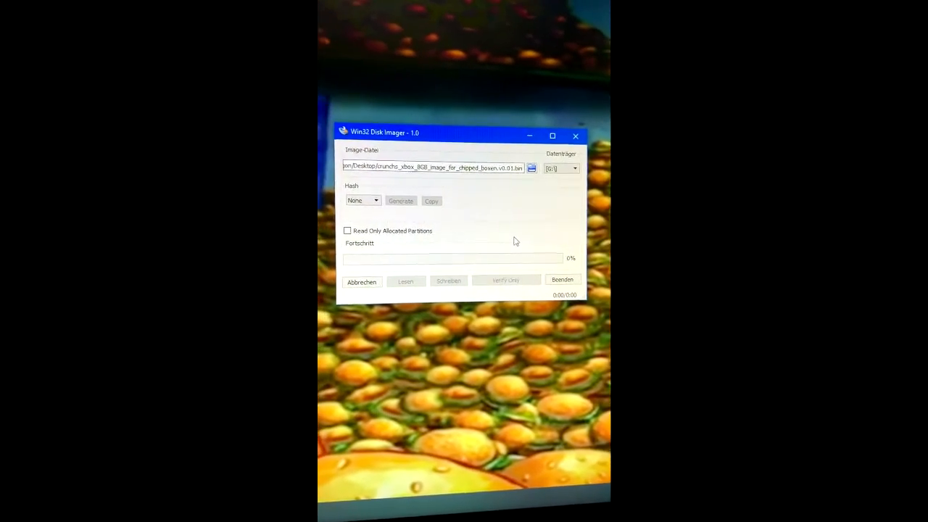